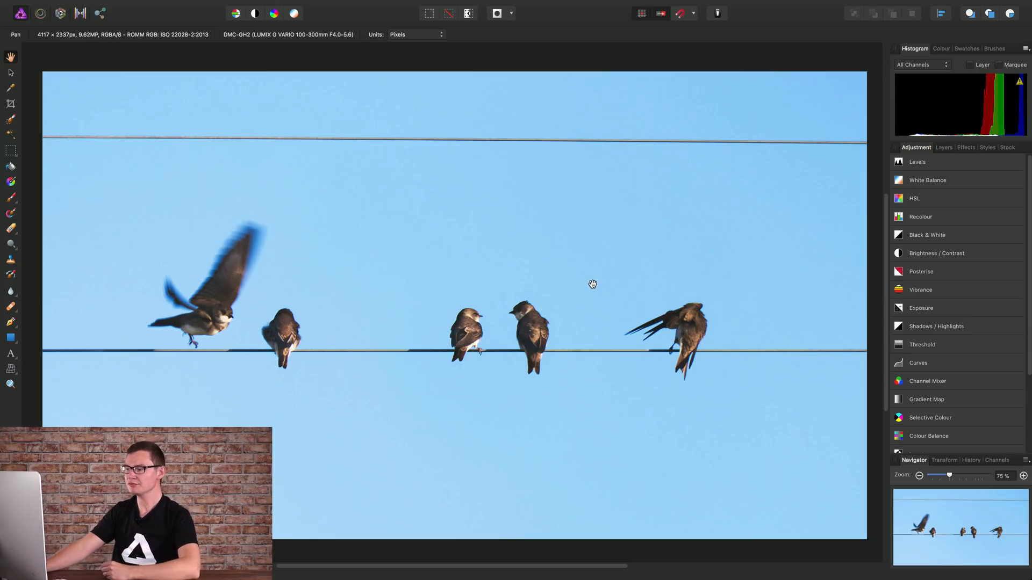
mouse_move(413, 361)
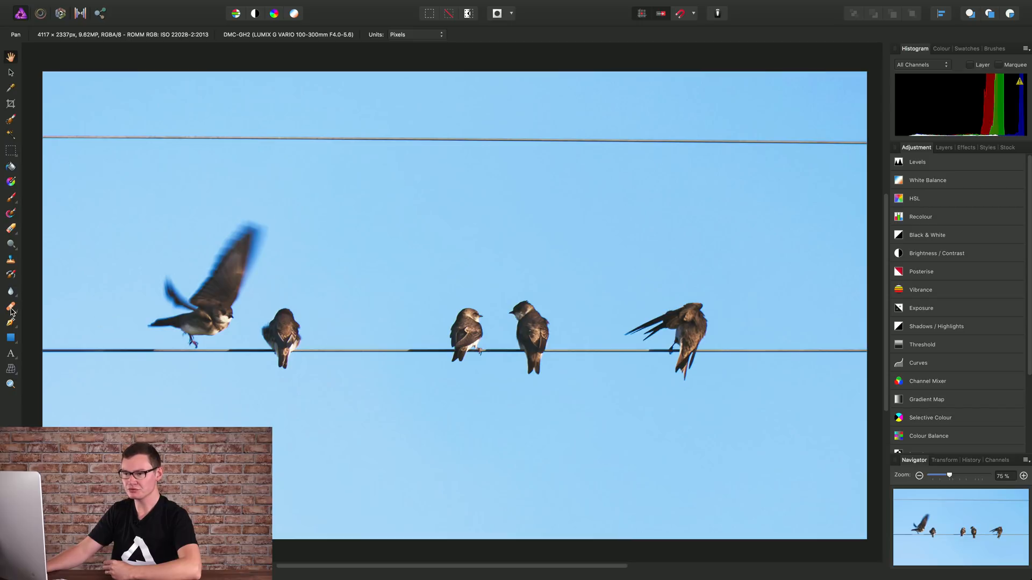
mouse_move(11, 310)
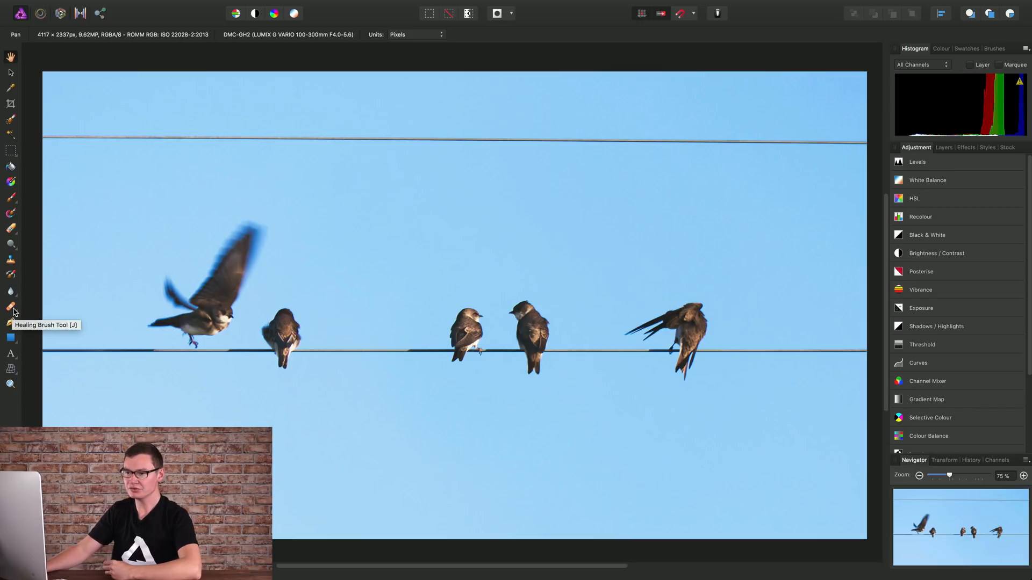
- Open the Healing Brush Tool flyout in the Tools panel
click(11, 308)
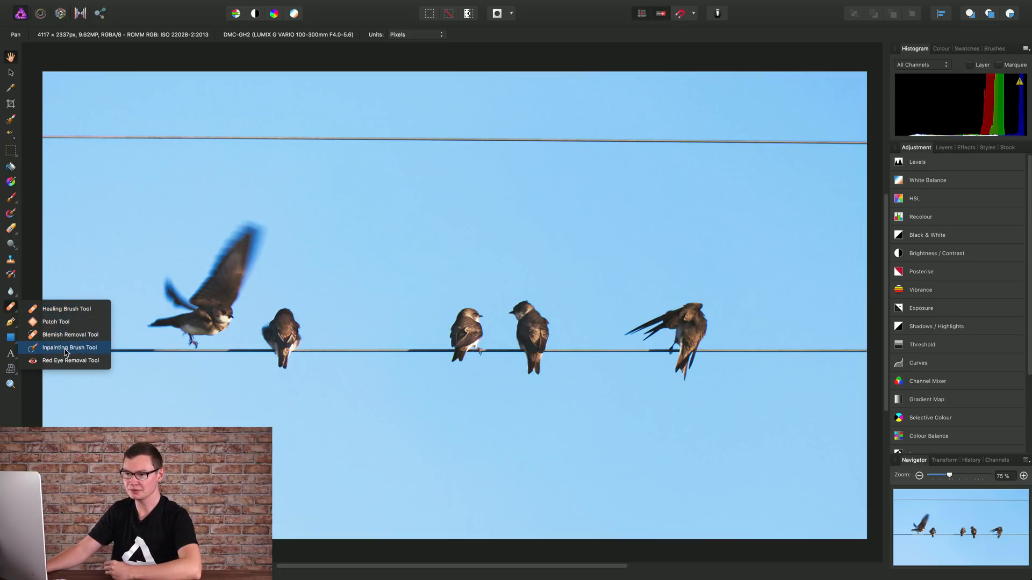
- Select the Inpainting Brush Tool from the retouching flyout
click(69, 348)
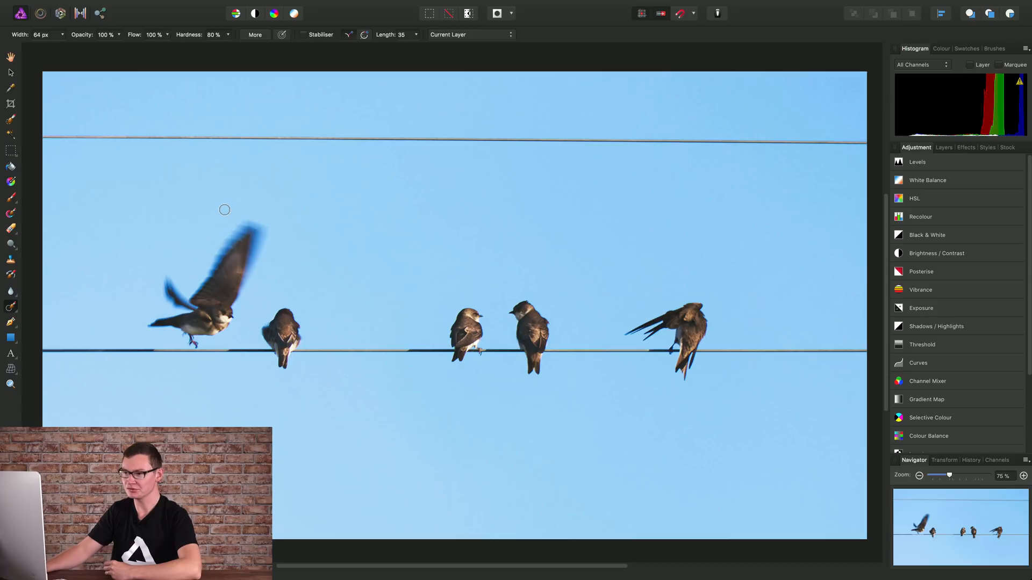
mouse_move(113, 165)
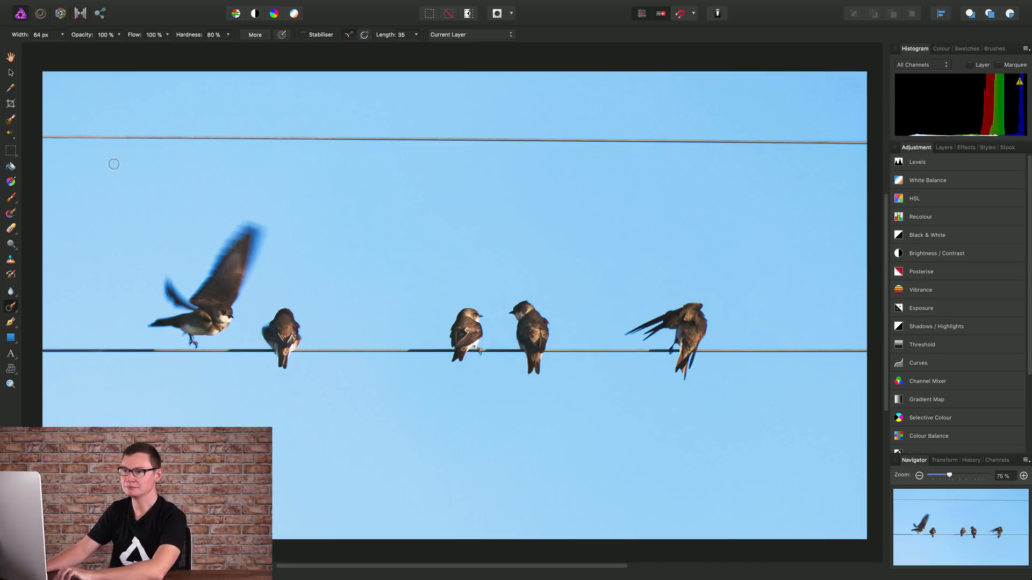
mouse_move(67, 97)
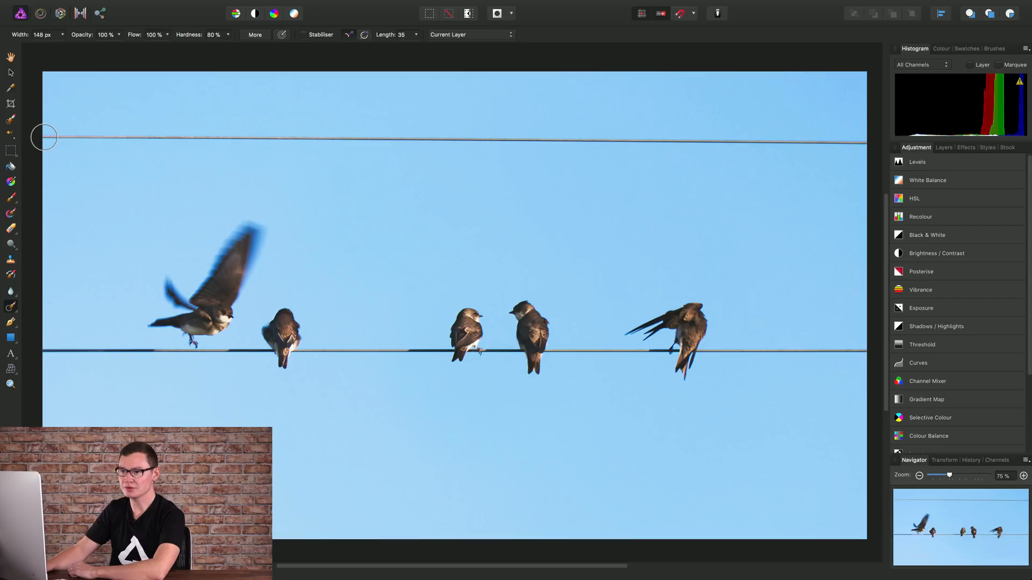
- Inpaint along the full upper wire from left edge to right edge
drag(43, 136, 92, 136)
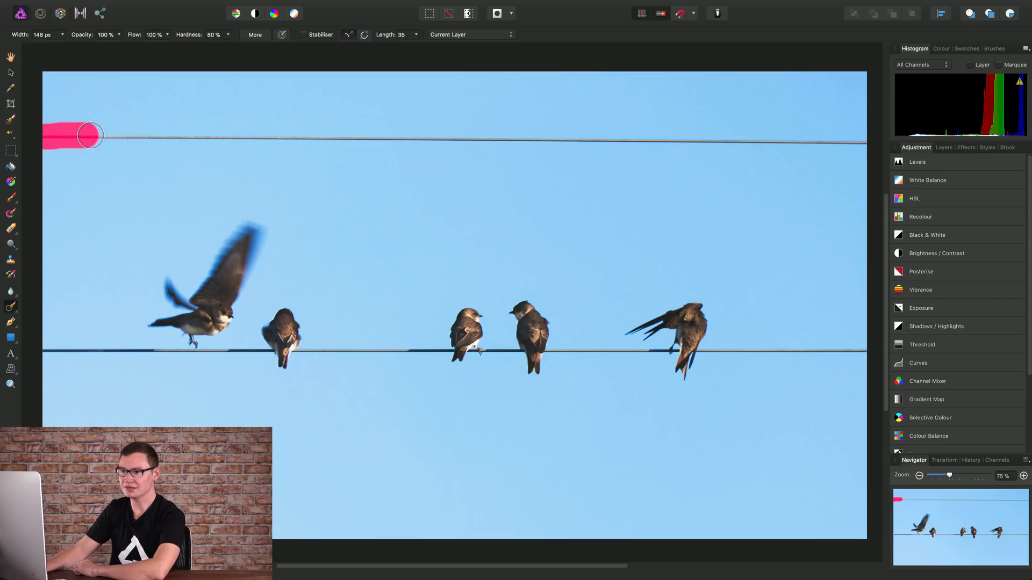
drag(92, 136, 335, 136)
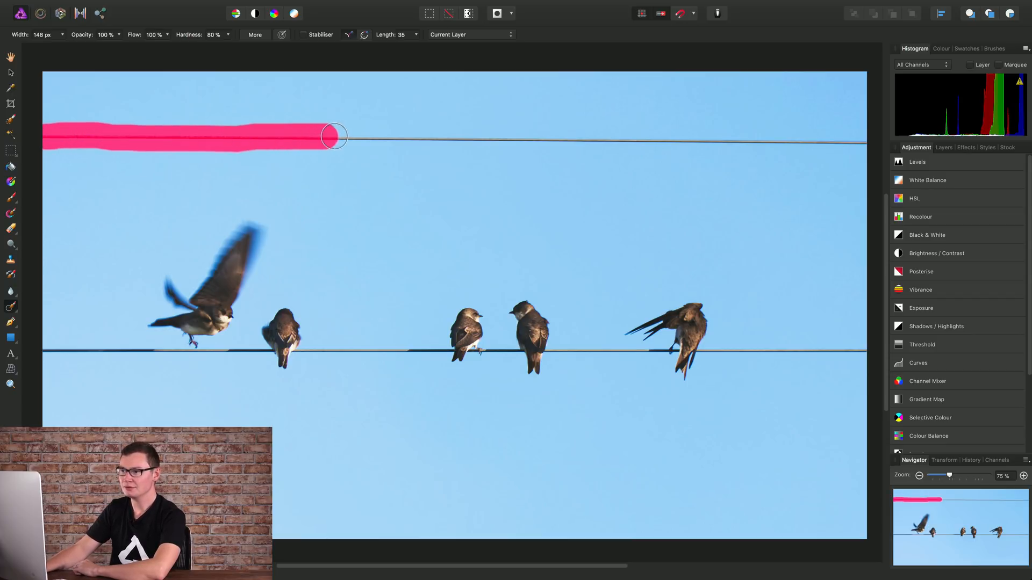
drag(335, 136, 562, 138)
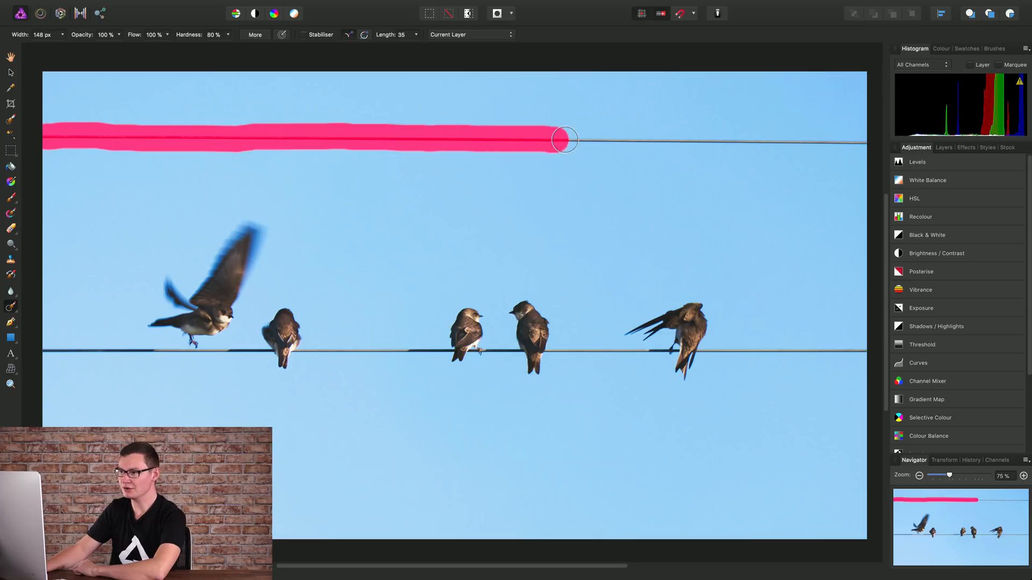
drag(563, 140, 789, 139)
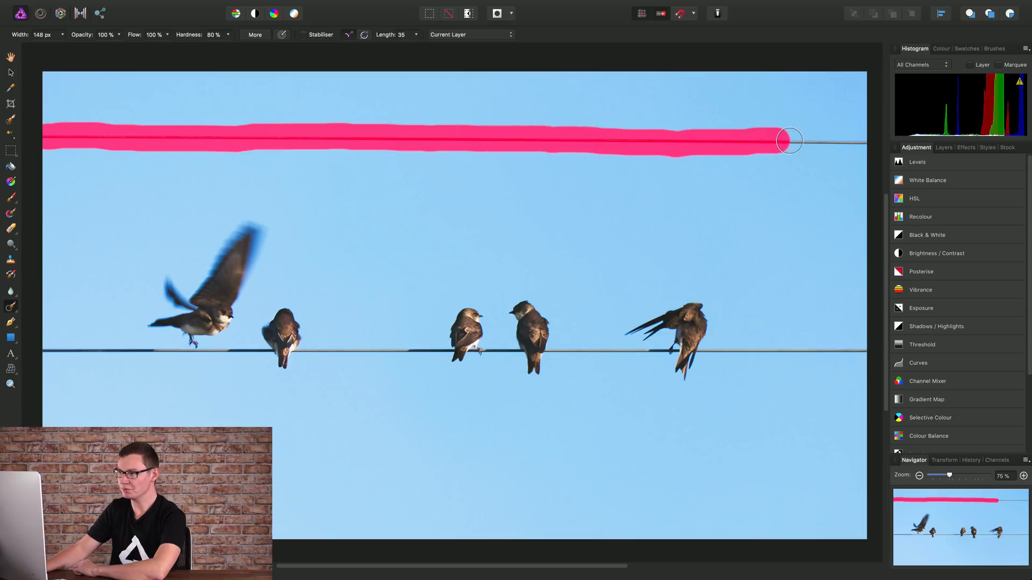
drag(788, 140, 859, 144)
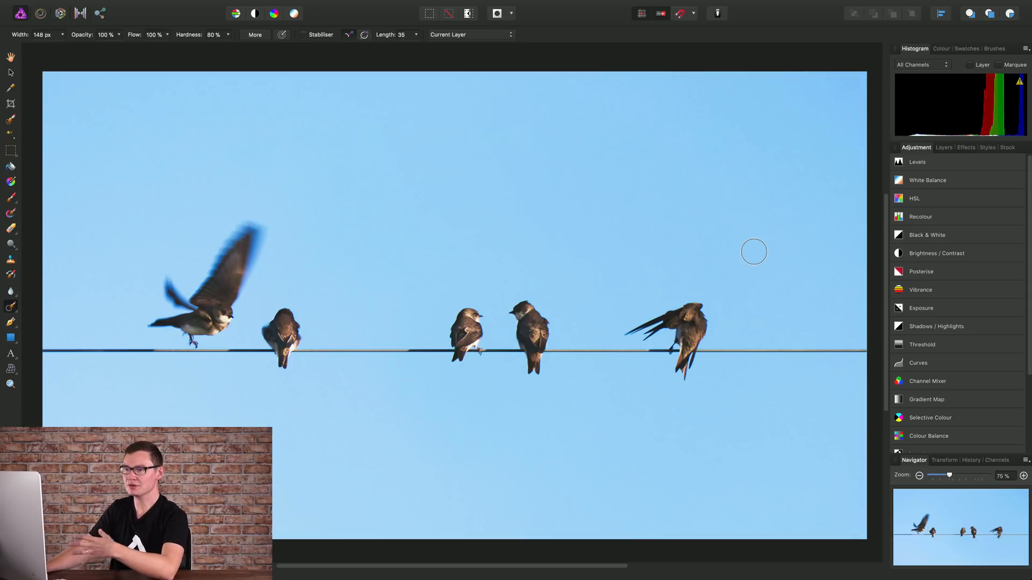
mouse_move(729, 255)
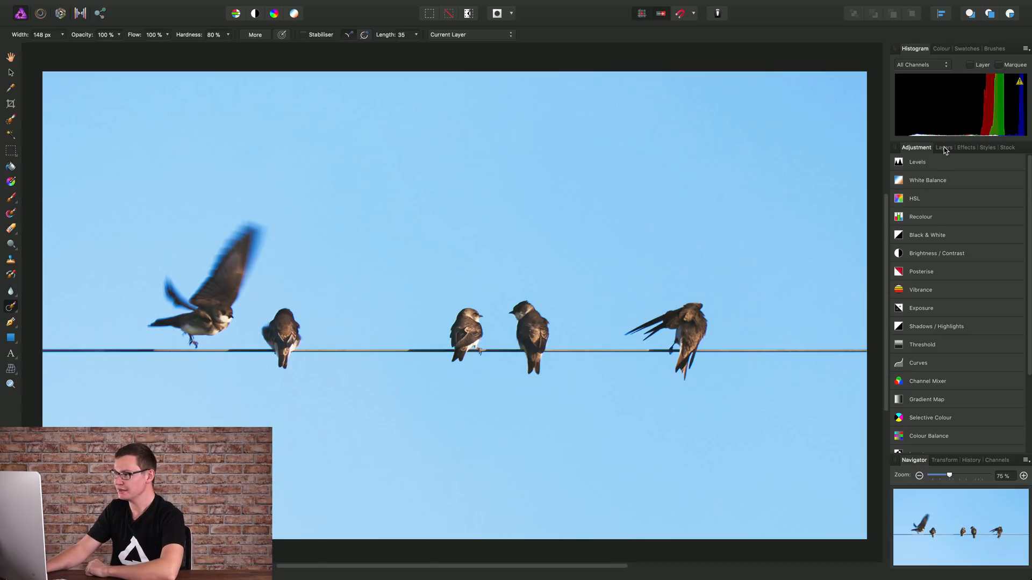
- Show the Layers panel and add a pixel layer above the photo
click(944, 147)
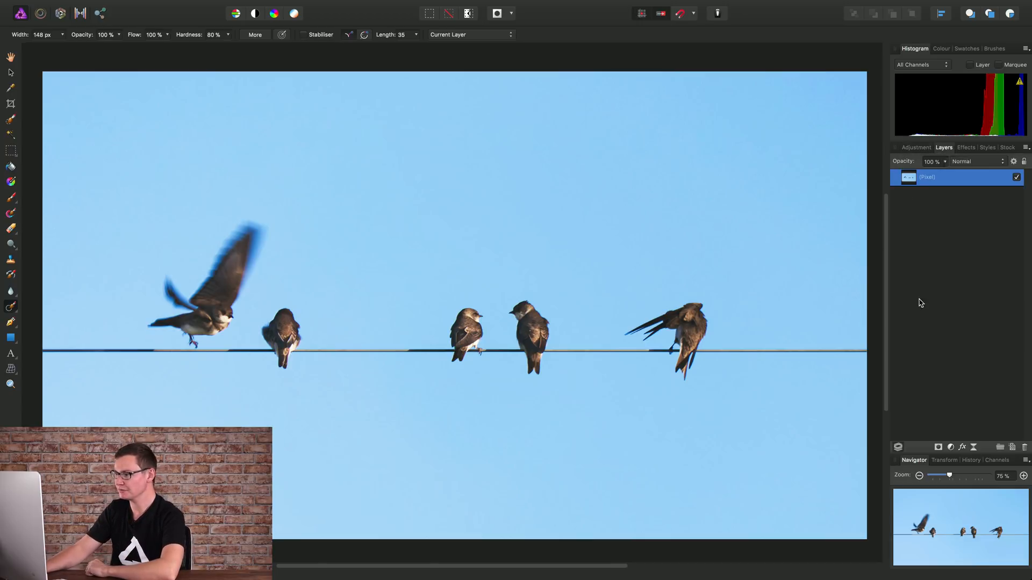
mouse_move(1014, 446)
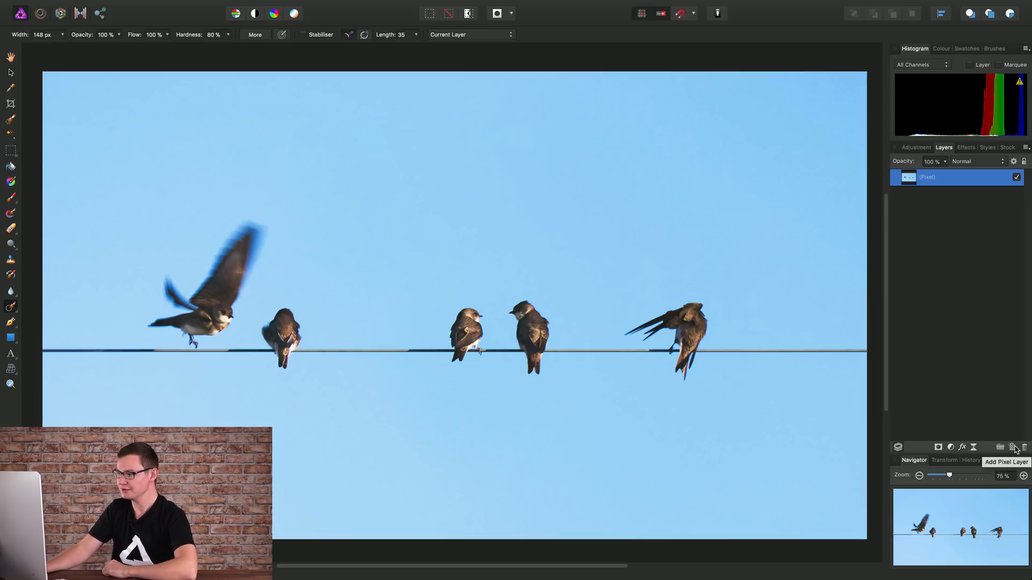
click(1014, 448)
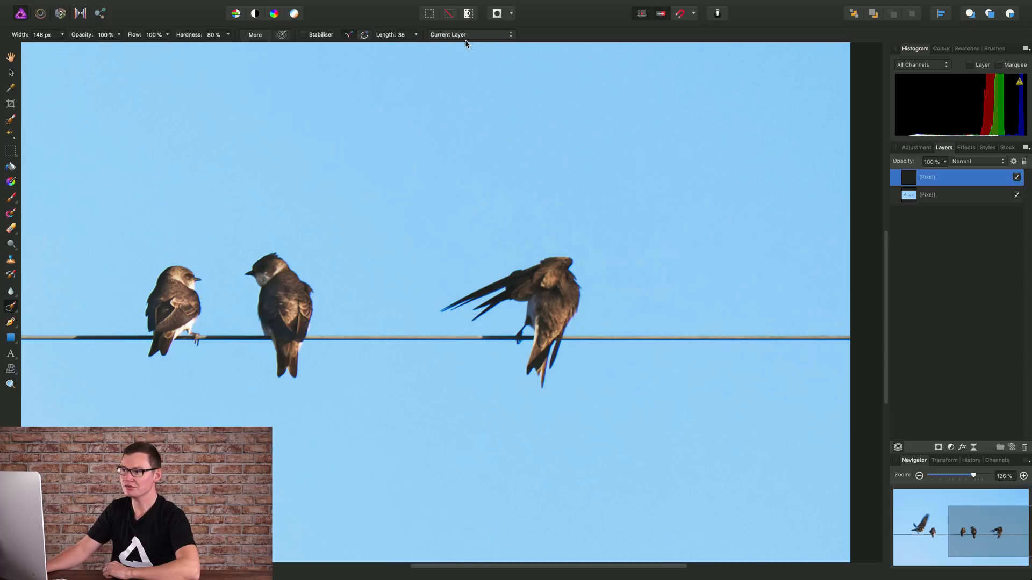
mouse_move(527, 38)
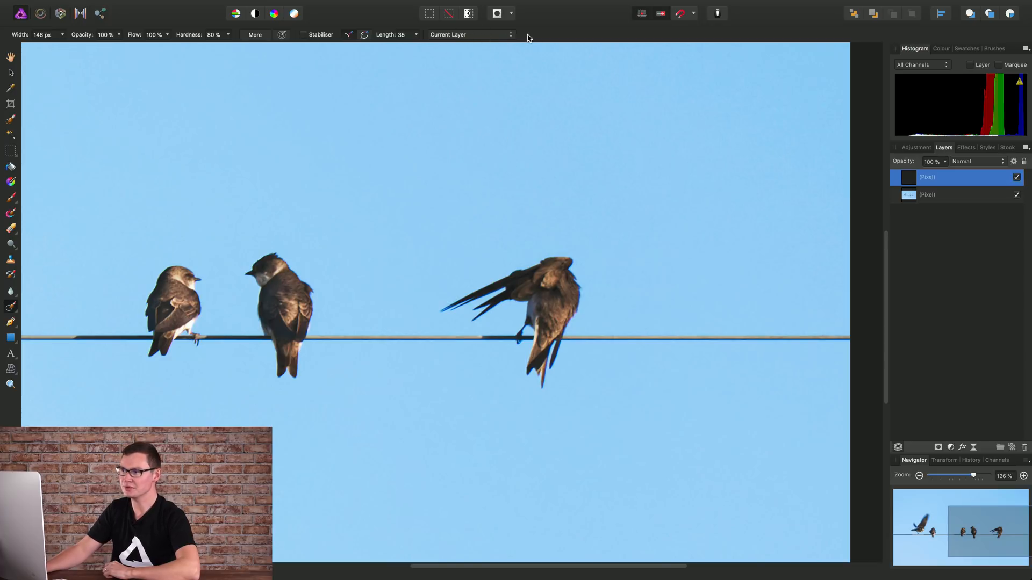
- Set source to Current Layer & Below and inpaint over the rightmost swallow
click(469, 35)
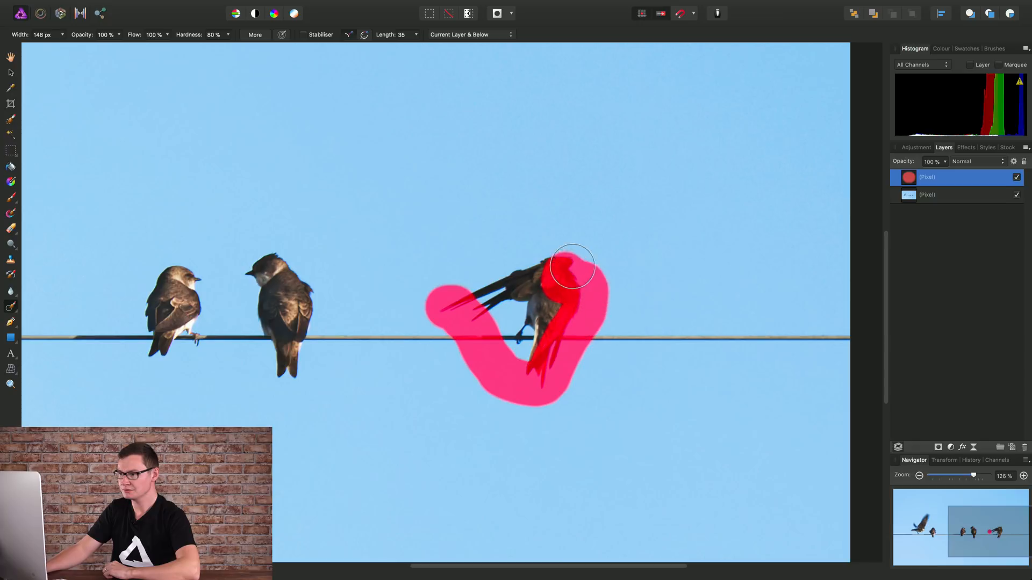
drag(572, 267, 581, 313)
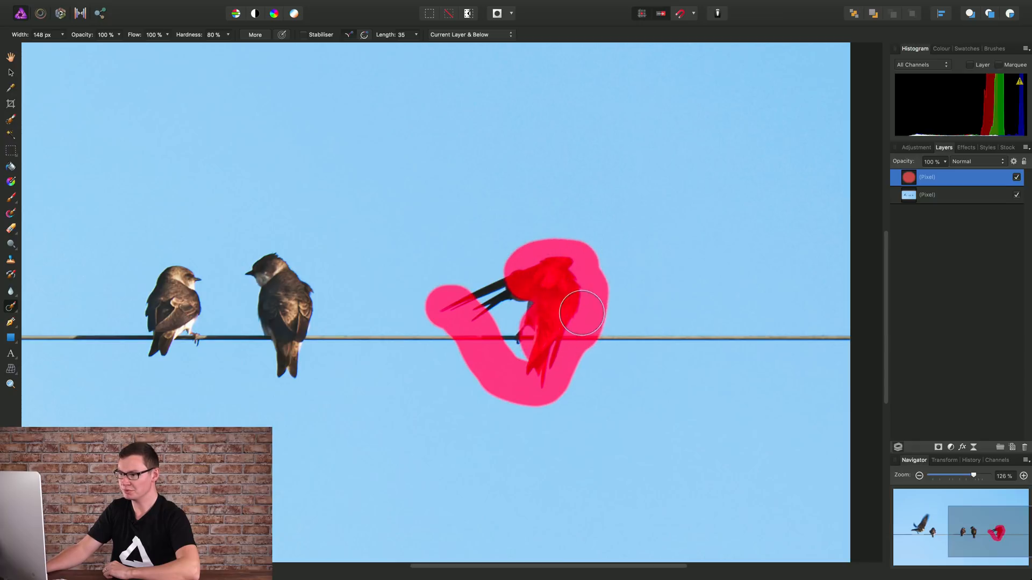
drag(581, 313, 486, 286)
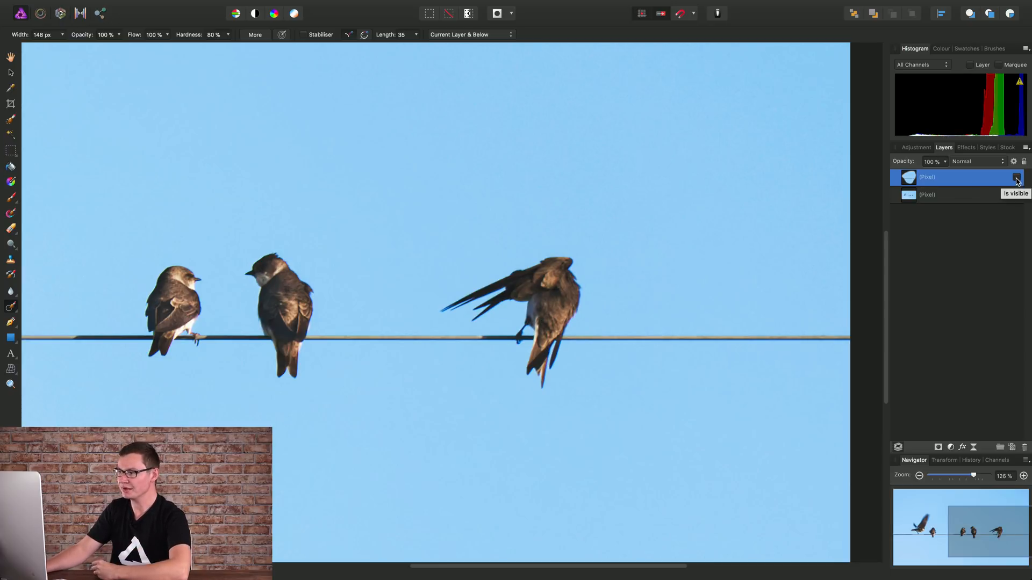
click(1017, 176)
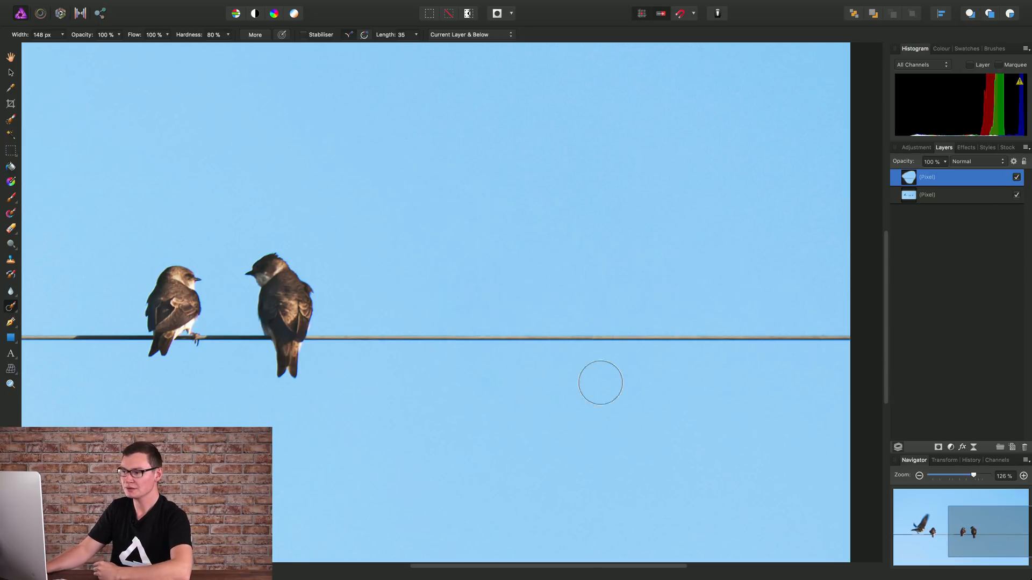
mouse_move(460, 213)
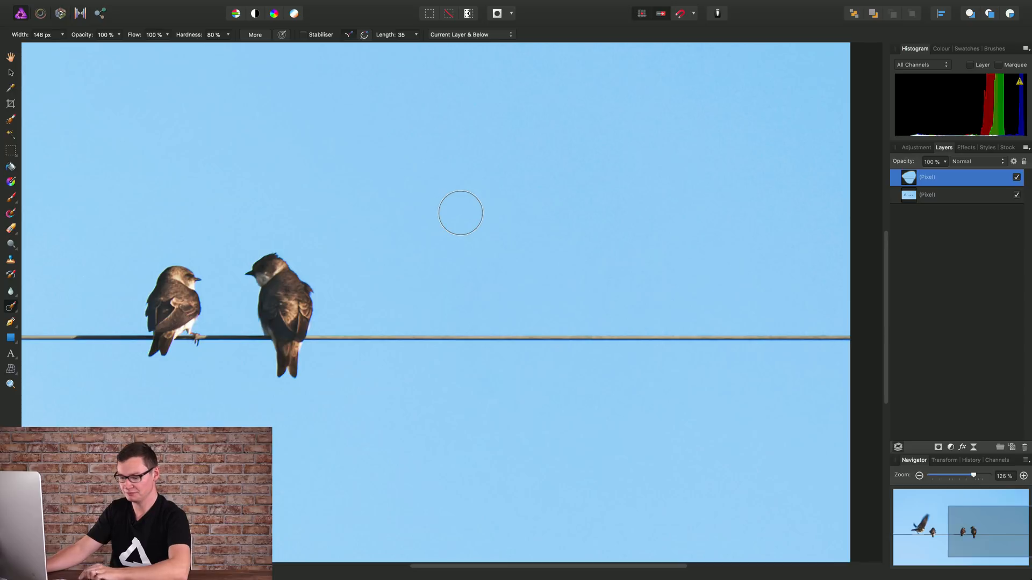